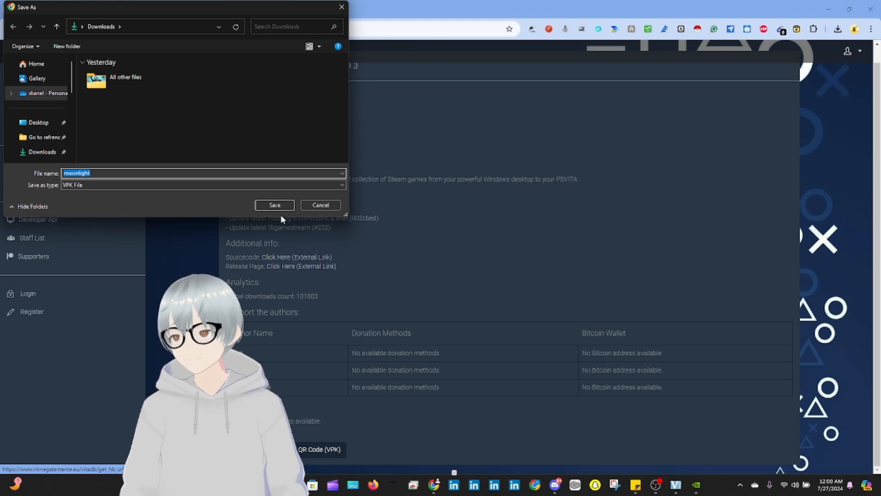
Step: Save moonlight.vpk (2.33 MB) to the Downloads folder from Chrome's Save As dialog
{"action": "left_click", "coordinate": [275, 205]}
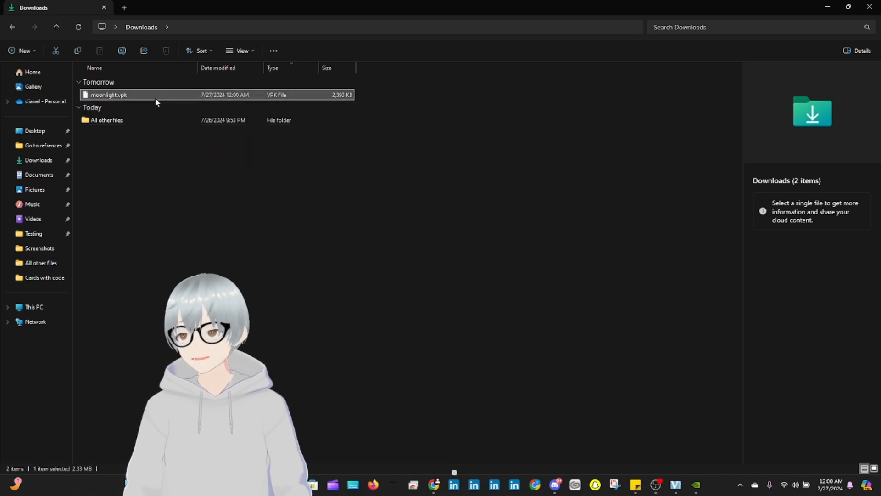
Step: Copy the downloaded moonlight.vpk onto the Vita mounted as USB Drive (D:)
{"action": "left_click", "coordinate": [109, 94]}
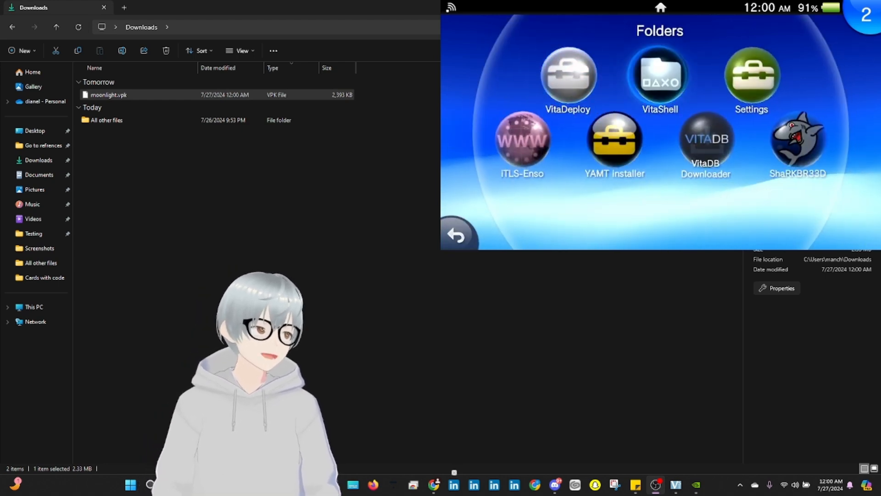
{"action": "left_click", "coordinate": [660, 76]}
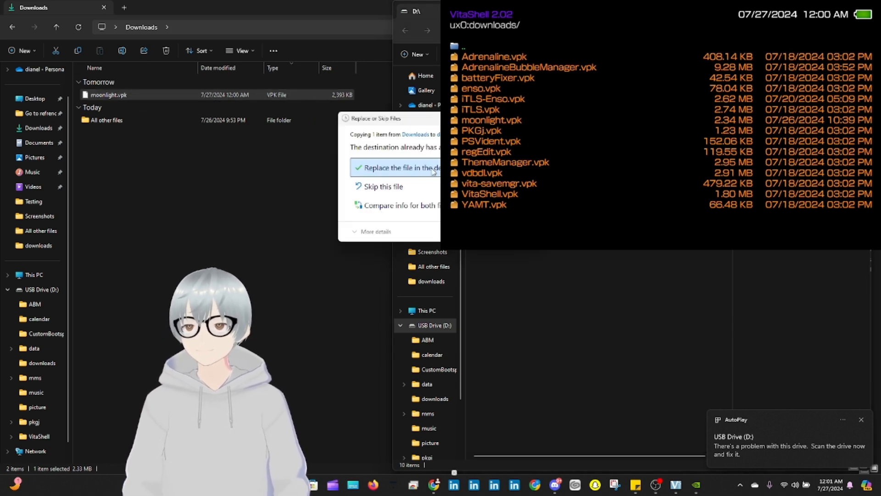
Step: Replace the existing moonlight.vpk on the drive and confirm copying without its properties
{"action": "left_click", "coordinate": [400, 167]}
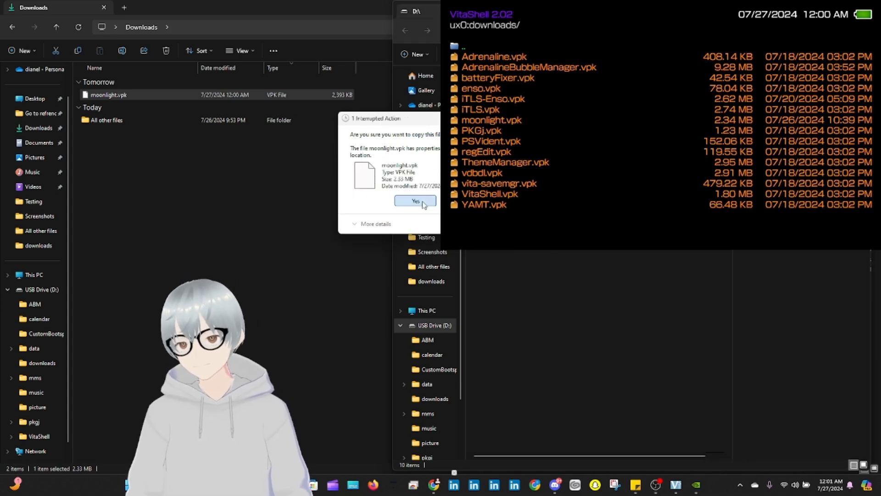
{"action": "left_click", "coordinate": [414, 201]}
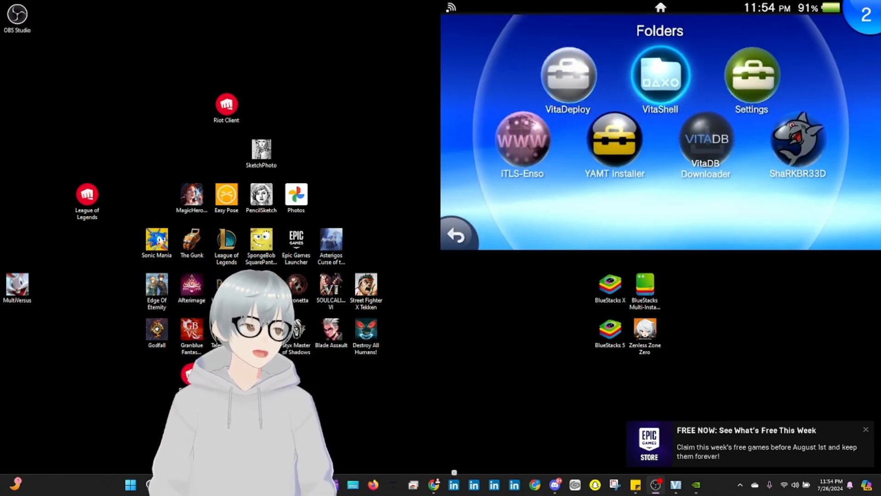
Step: Launch VitaShell from the Folders group to browse ux0:downloads
{"action": "left_click", "coordinate": [659, 76]}
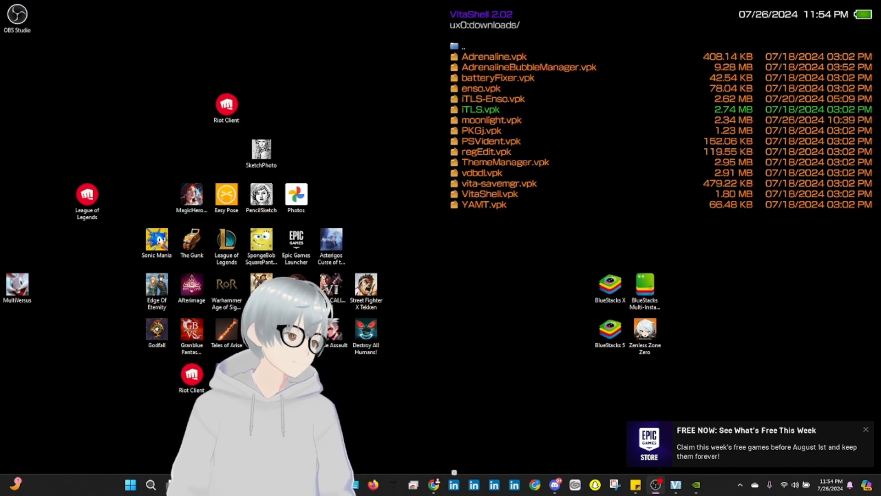
Step: Install moonlight.vpk from ux0:downloads, accepting the extended permissions prompt
{"action": "left_click", "coordinate": [490, 120]}
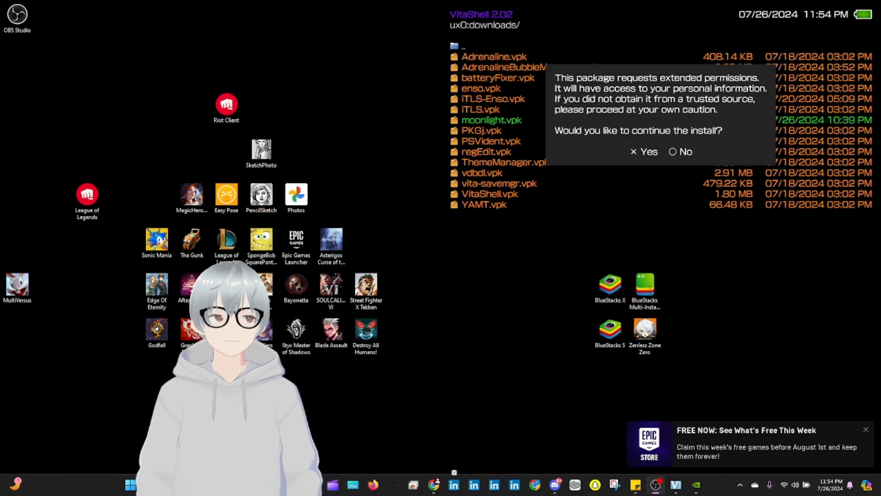
{"action": "left_click", "coordinate": [644, 151]}
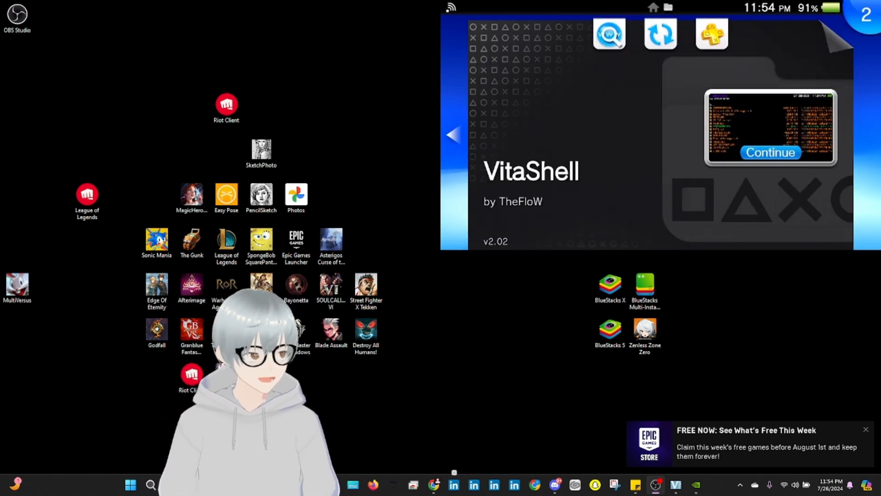
Step: Launch the newly installed Moonlight v0.9.3 app from the home screen
{"action": "left_click", "coordinate": [768, 153]}
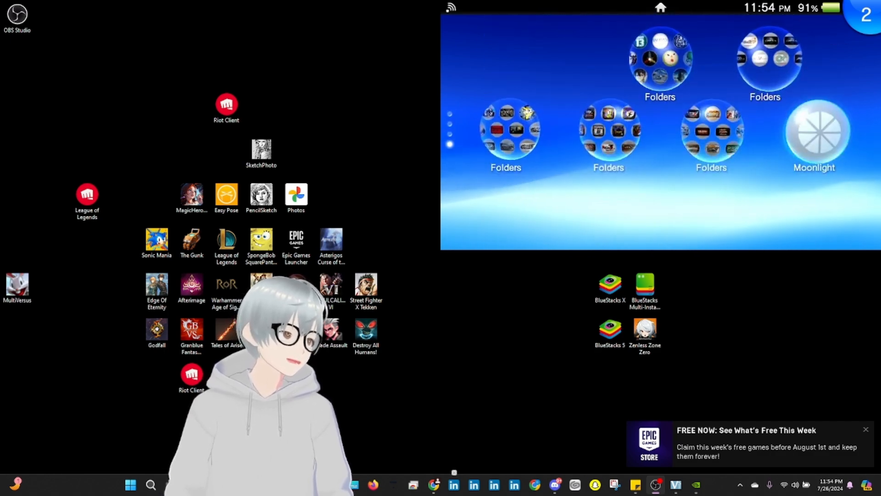
{"action": "left_click", "coordinate": [814, 132]}
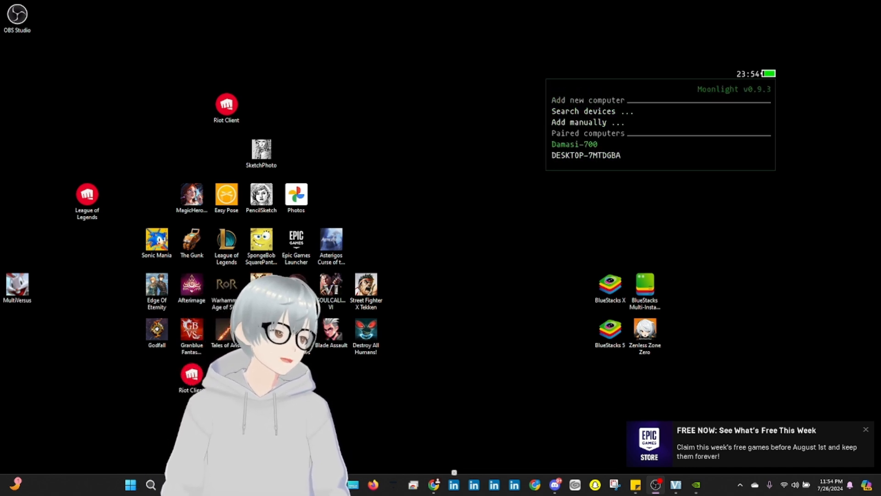
Step: Start 'Search devices ...' from Moonlight's Add new computer menu
{"action": "left_click", "coordinate": [587, 155]}
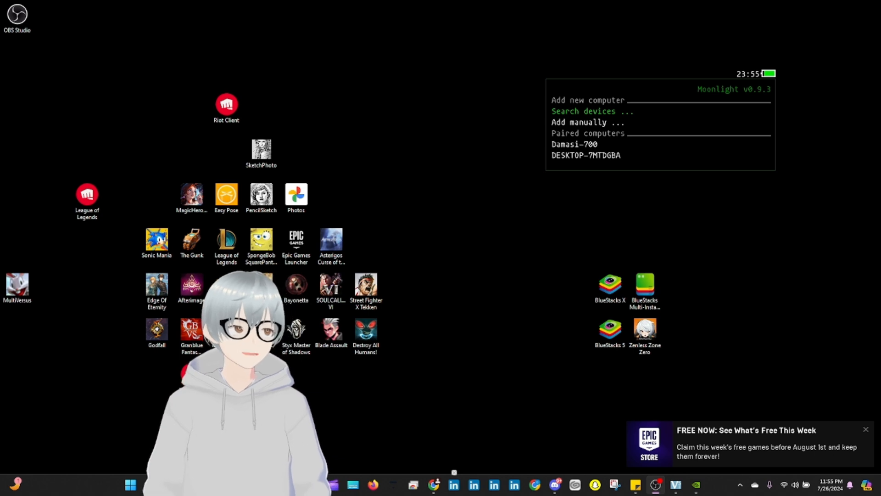
{"action": "mouse_move", "coordinate": [790, 324]}
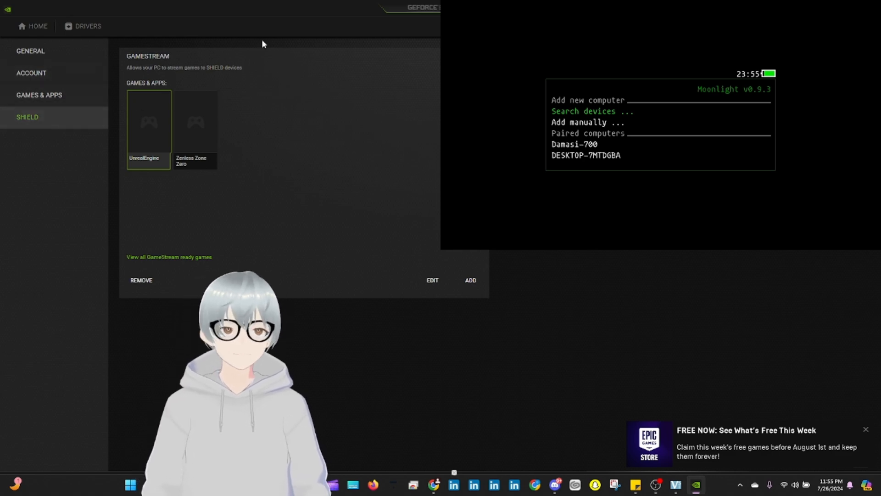
Step: In GeForce Experience's SHIELD settings, accept the Vita pairing request so Zzz appears as paired
{"action": "left_click", "coordinate": [38, 26]}
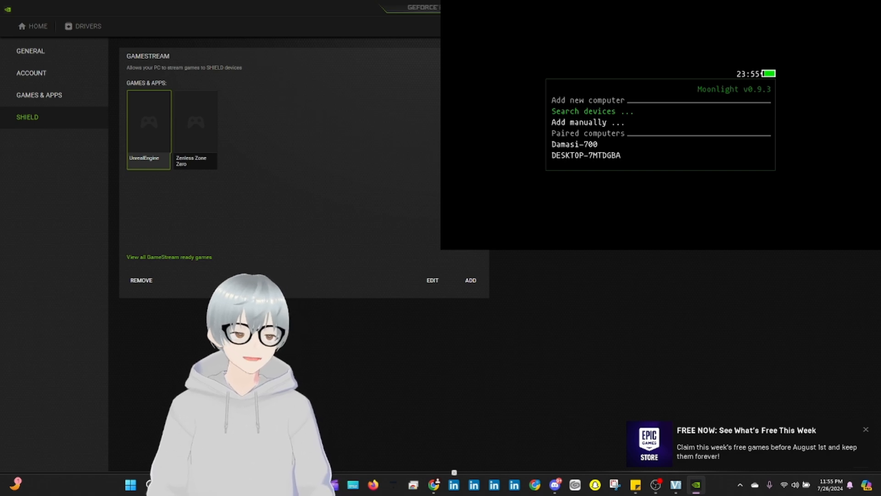
{"action": "left_click", "coordinate": [865, 429]}
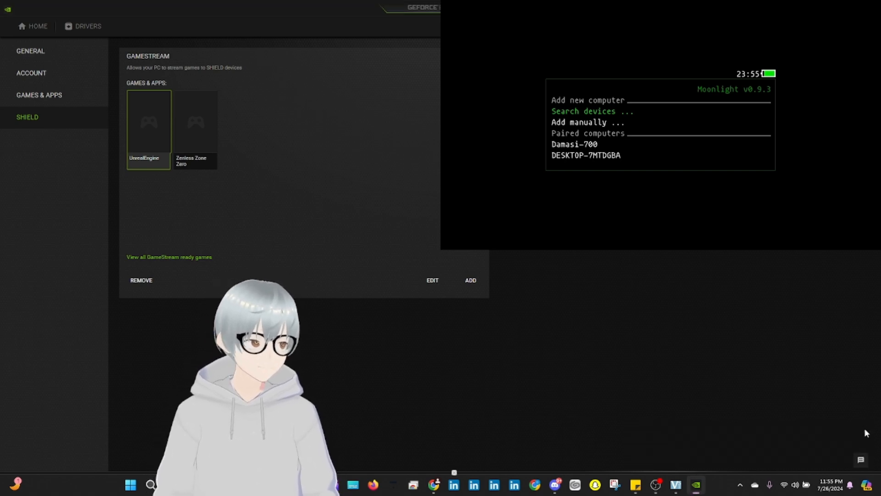
{"action": "mouse_move", "coordinate": [798, 466]}
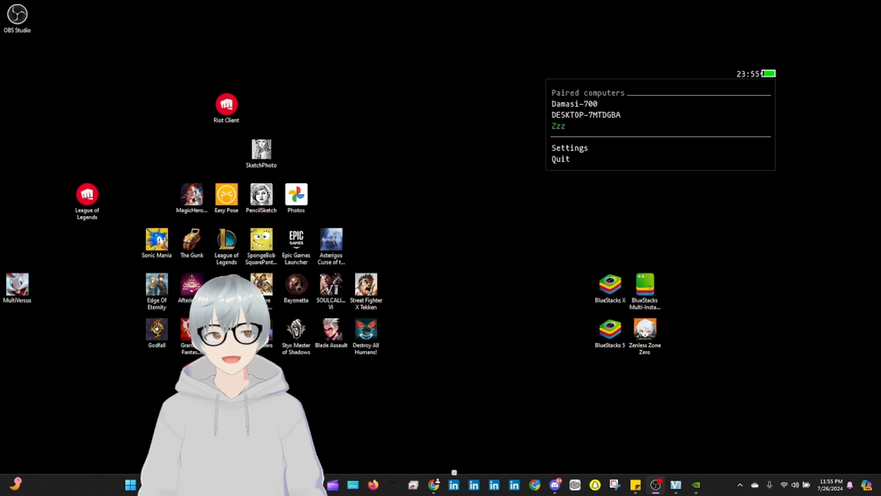
Step: Connect to the paired Zzz computer and resume streaming Zenless Zone Zero
{"action": "left_click", "coordinate": [585, 115]}
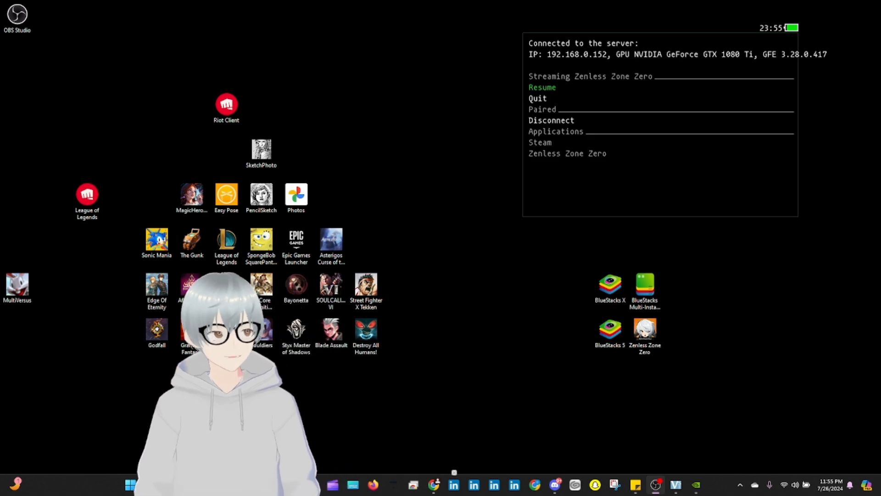
{"action": "left_click", "coordinate": [542, 88]}
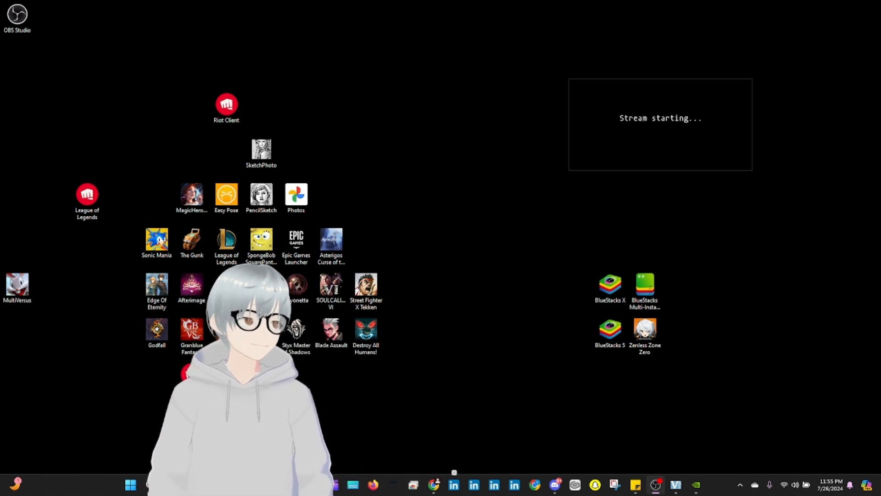